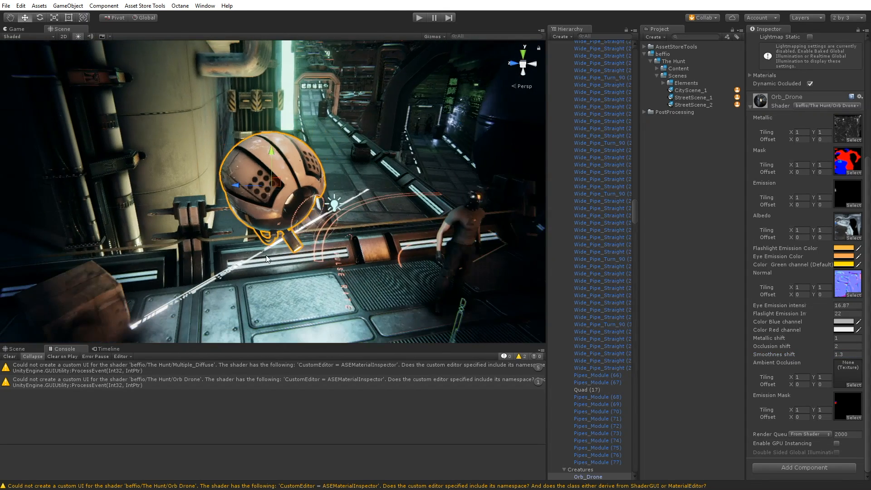
# Load the CarPreview scene from Scenes > Elements, showing the car on the reflective floor.
pyautogui.click(15, 28)
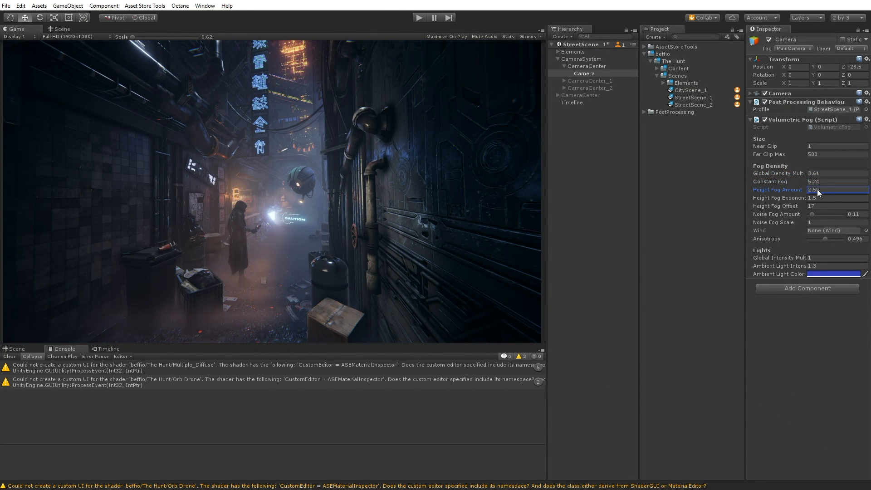
pyautogui.click(419, 17)
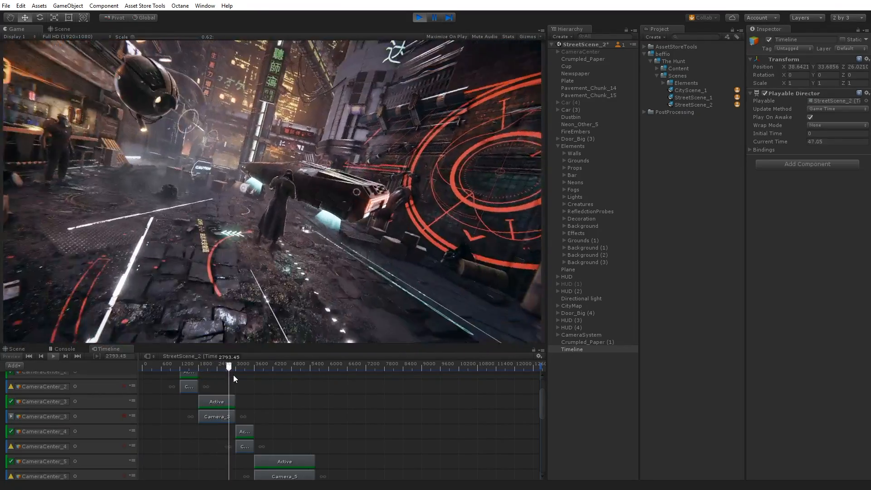
pyautogui.click(695, 97)
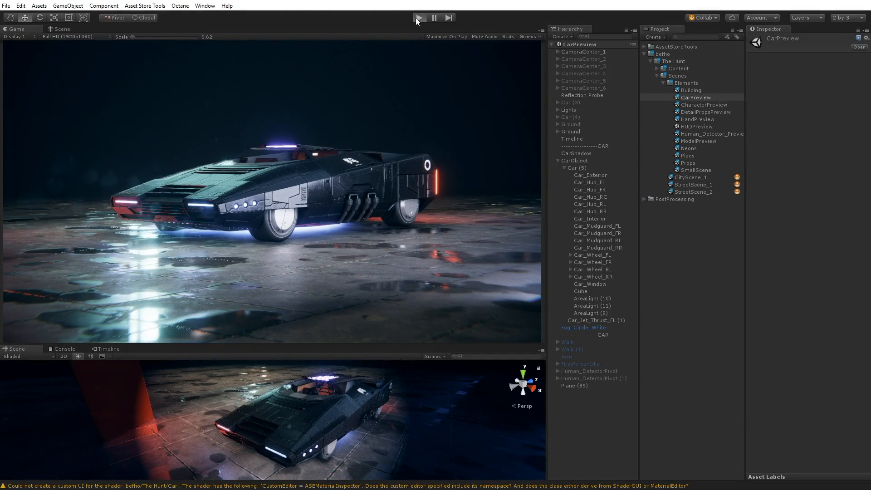
# On the Car_Exterior material set Rain speed to 15 and Rain intensity to 3.83.
pyautogui.click(419, 18)
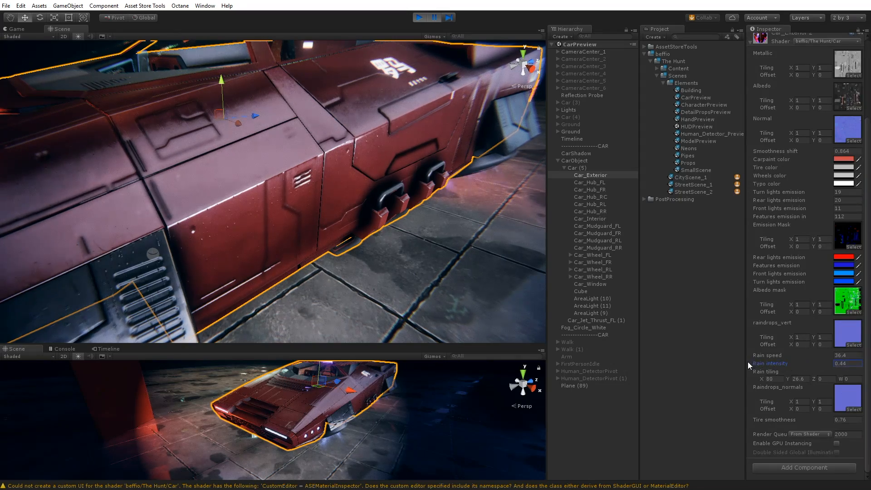
pyautogui.click(768, 355)
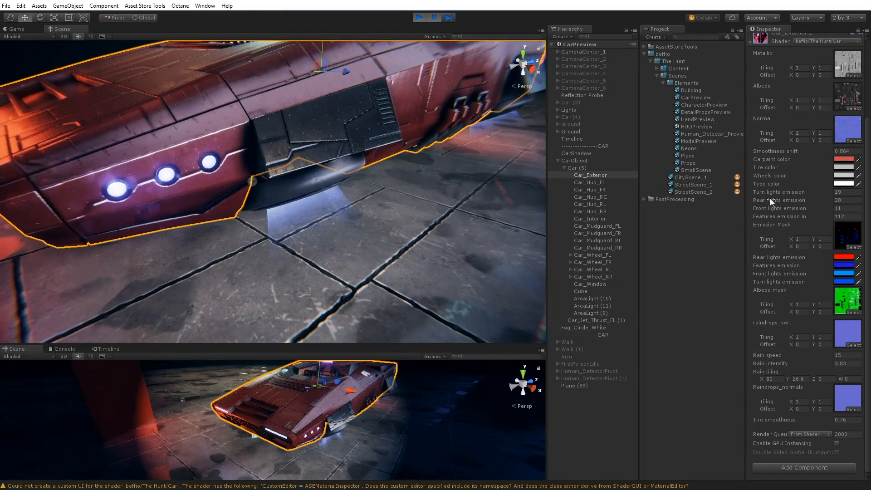
pyautogui.click(426, 17)
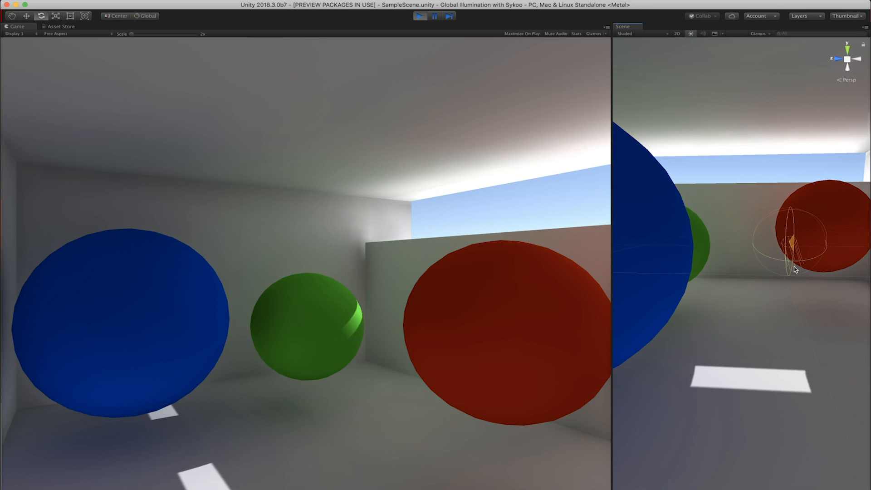
# Create a new light from the GameObject > Light menu in front of the green sphere.
pyautogui.click(133, 4)
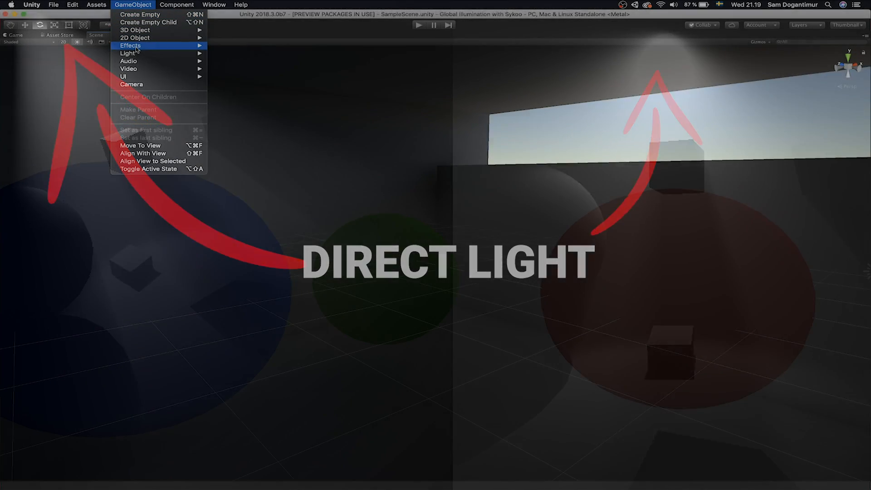
pyautogui.moveTo(127, 53)
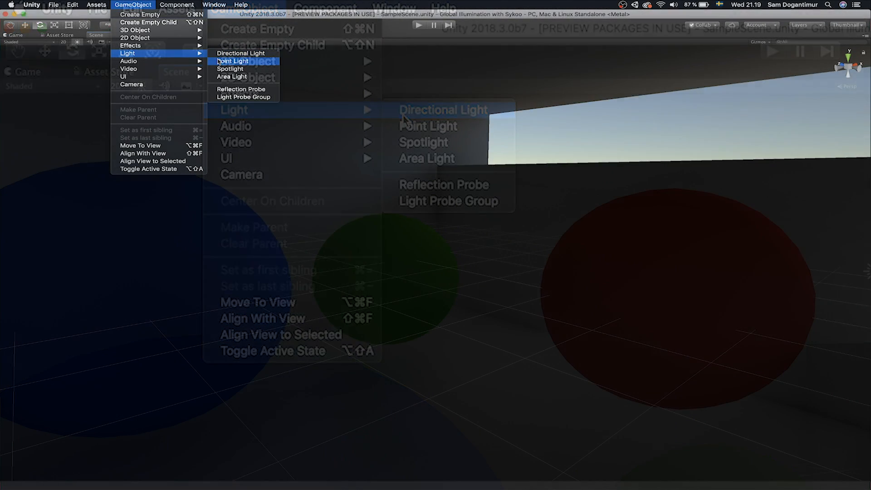
pyautogui.moveTo(231, 76)
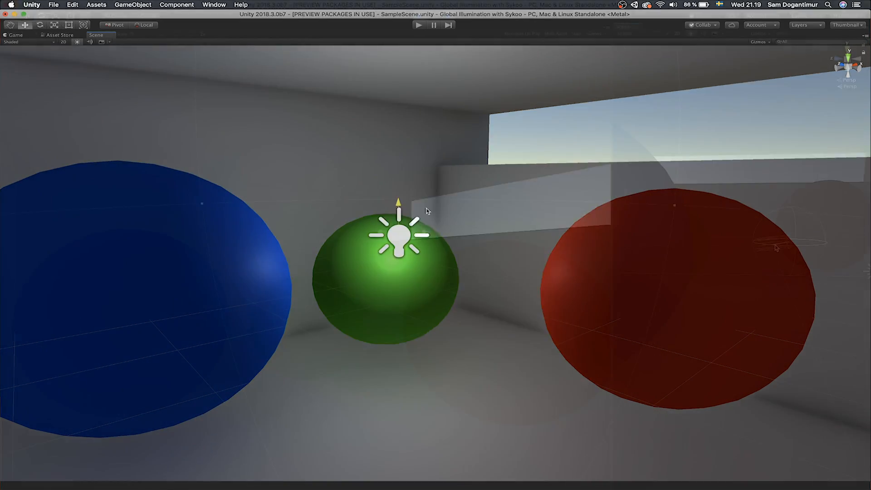
# Give the Directional Light soft shadows and an indirect multiplier of 3.05.
pyautogui.click(419, 24)
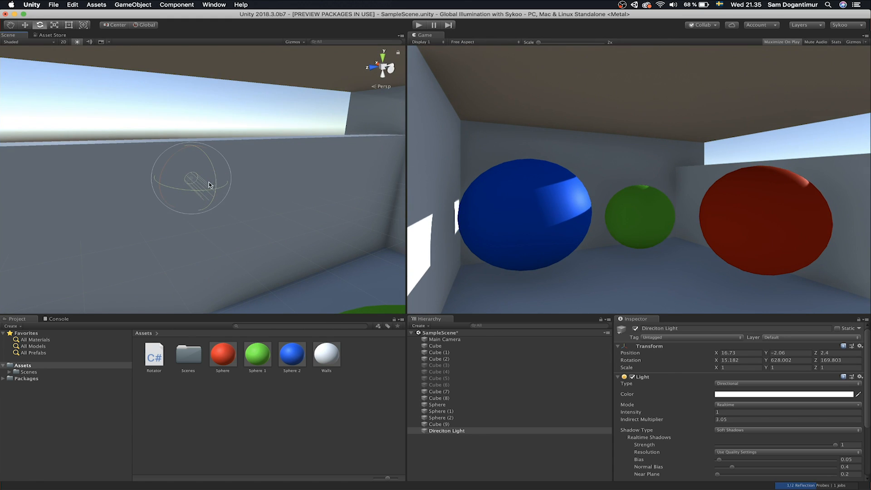
# Switch from the editor to the Enlighten slide on Baked and Precomputed Realtime GI.
pyautogui.moveTo(209, 184); pyautogui.dragTo(185, 191)
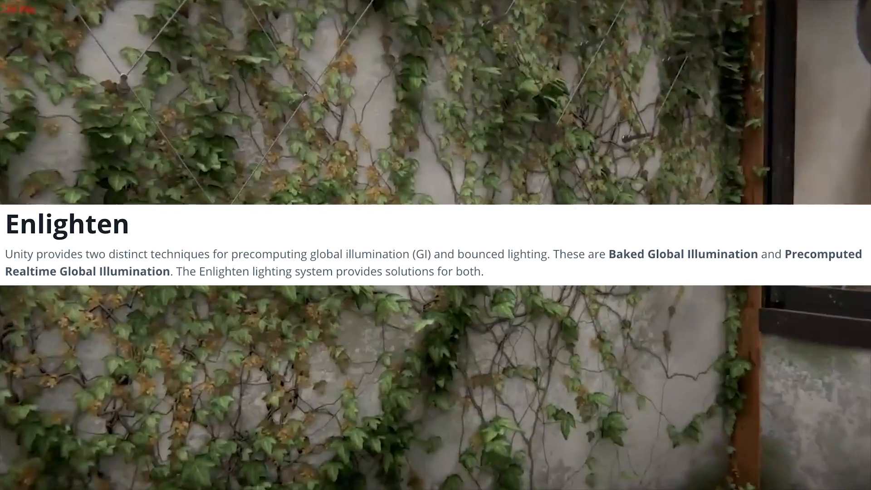
# Advance to the 'Limitations of GI' slide about static objects and Light Probes.
pyautogui.scroll(-3)
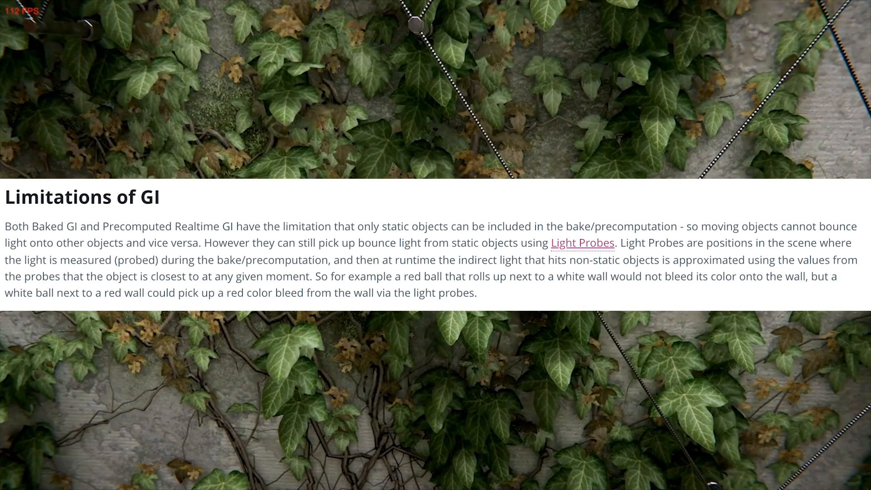